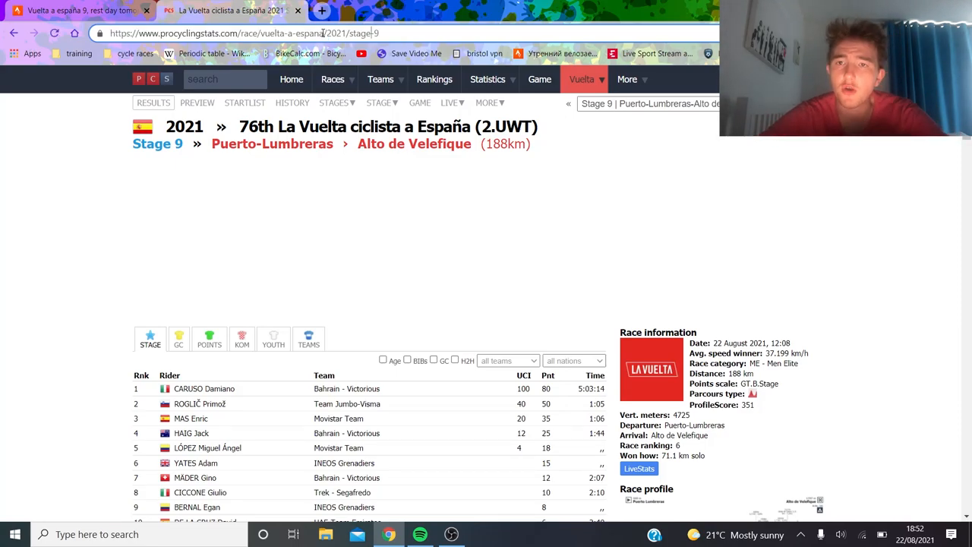
- Open Jack Haig's rider profile and scroll to his 2021 results with the Vuelta, Tour and Dauphiné
scroll(down, 3)
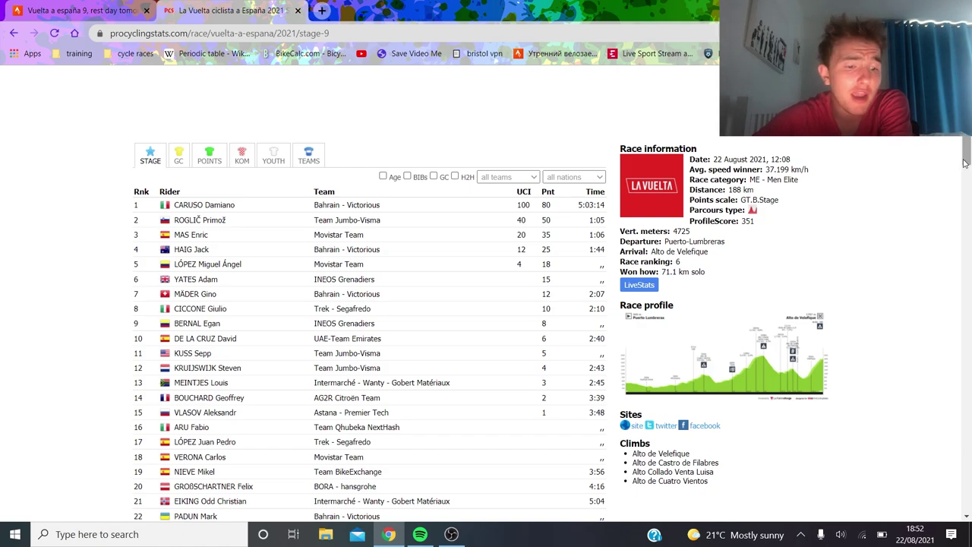
mouse_move(307, 155)
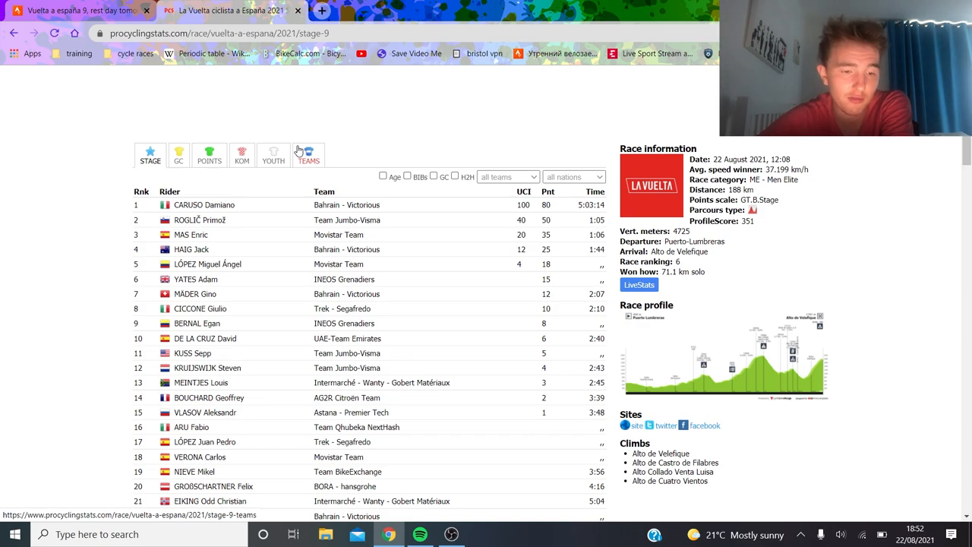
mouse_move(264, 280)
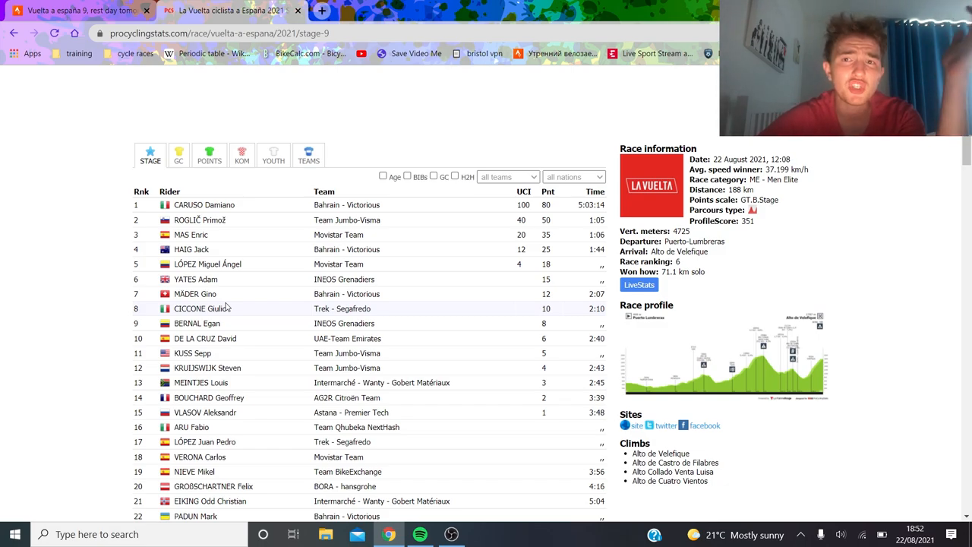
mouse_move(191, 249)
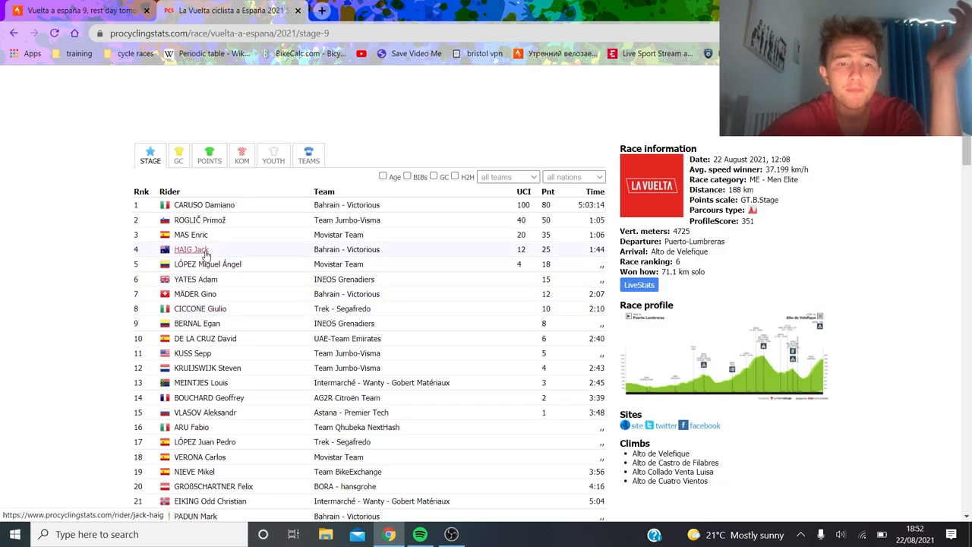
mouse_move(191, 234)
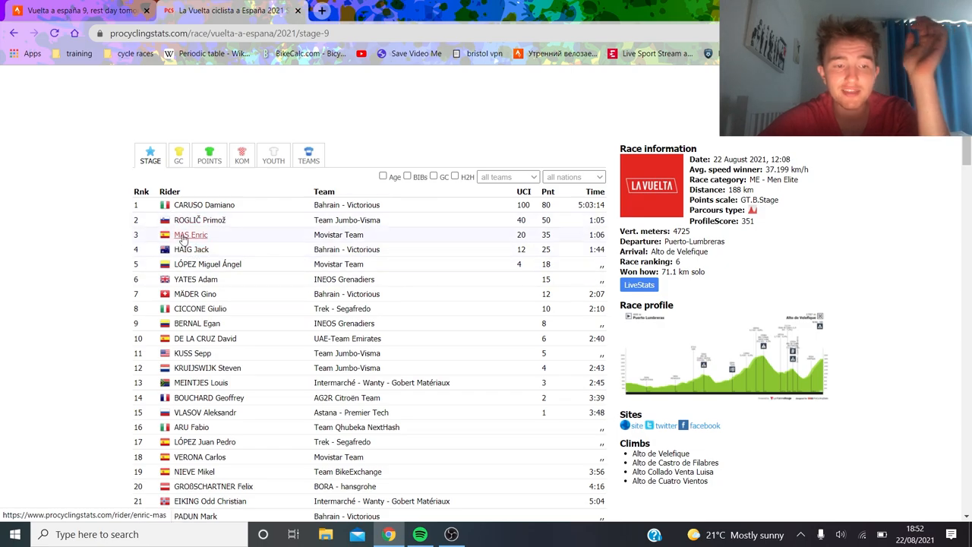
click(191, 249)
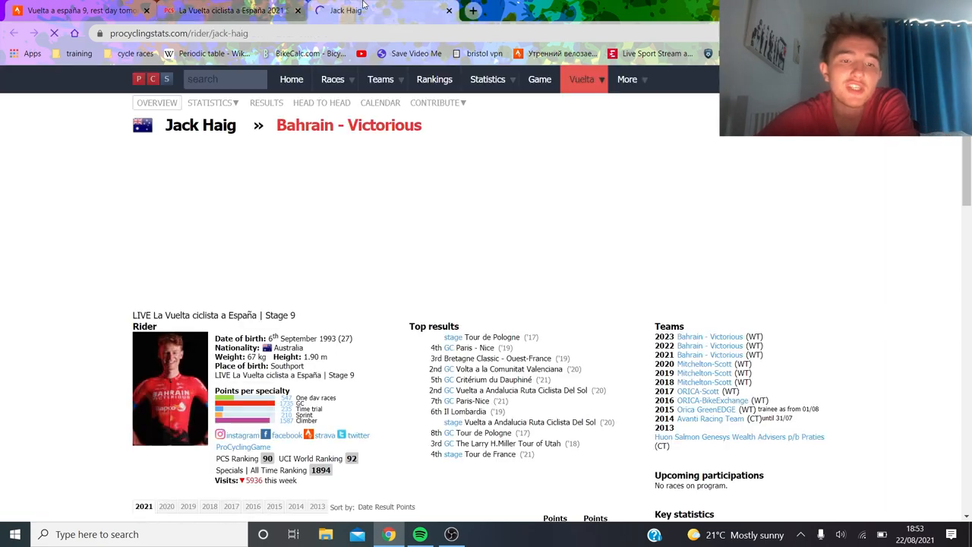
scroll(down, 3)
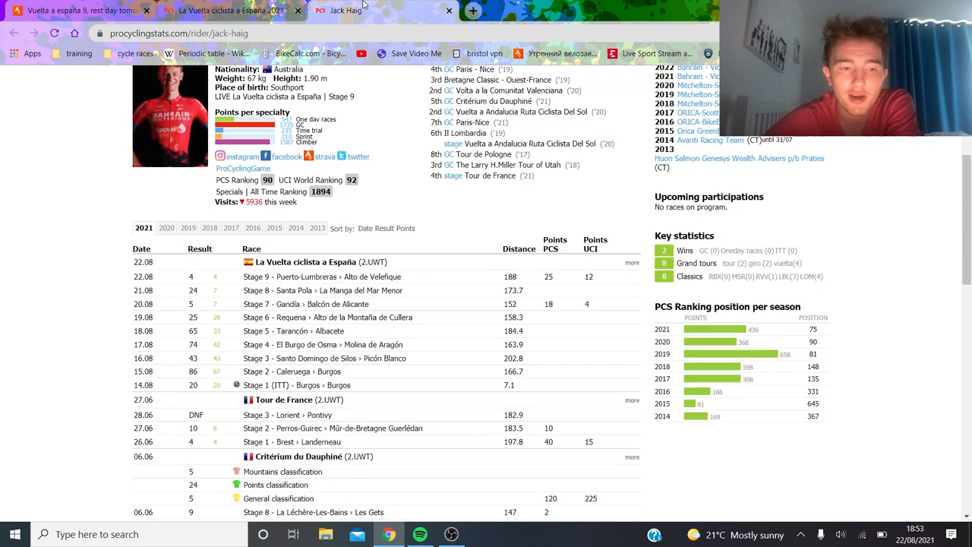
scroll(down, 3)
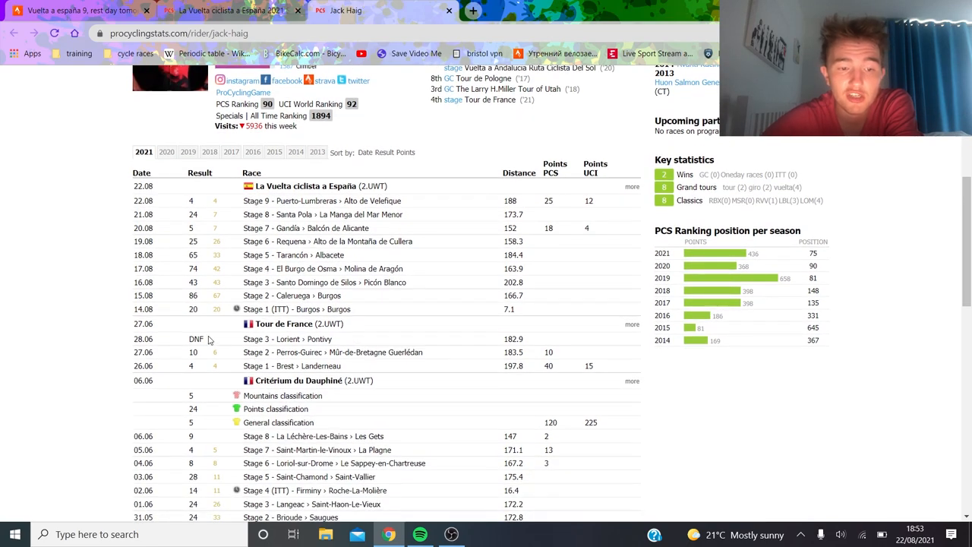
mouse_move(231, 326)
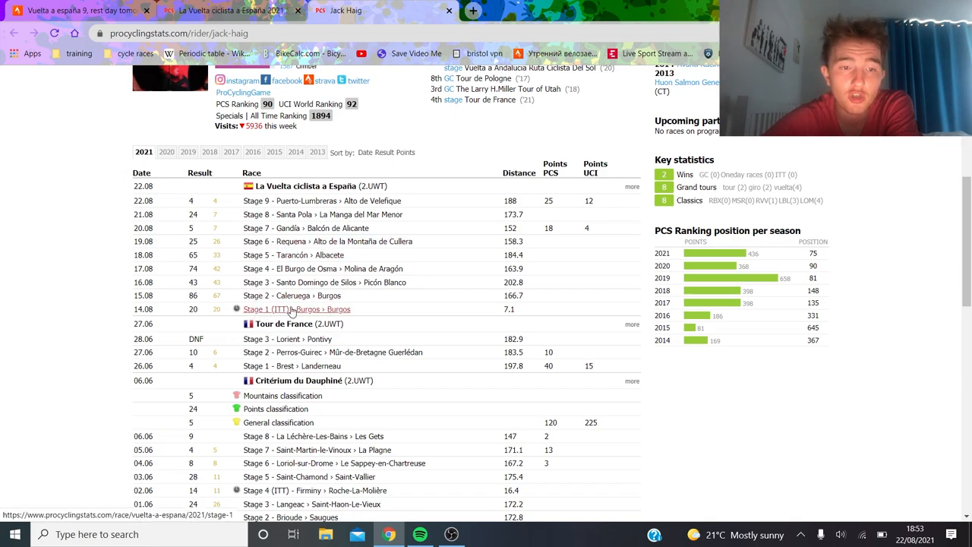
scroll(down, 3)
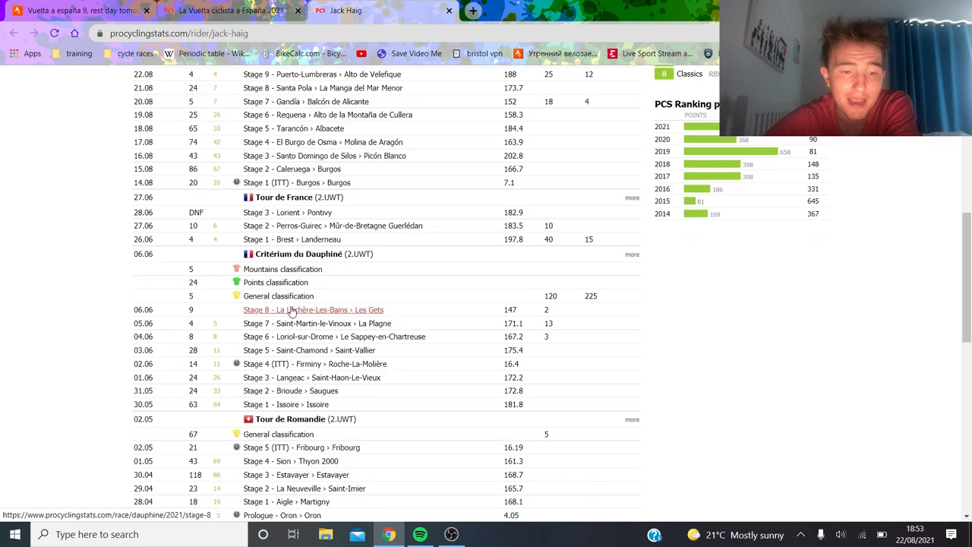
mouse_move(298, 365)
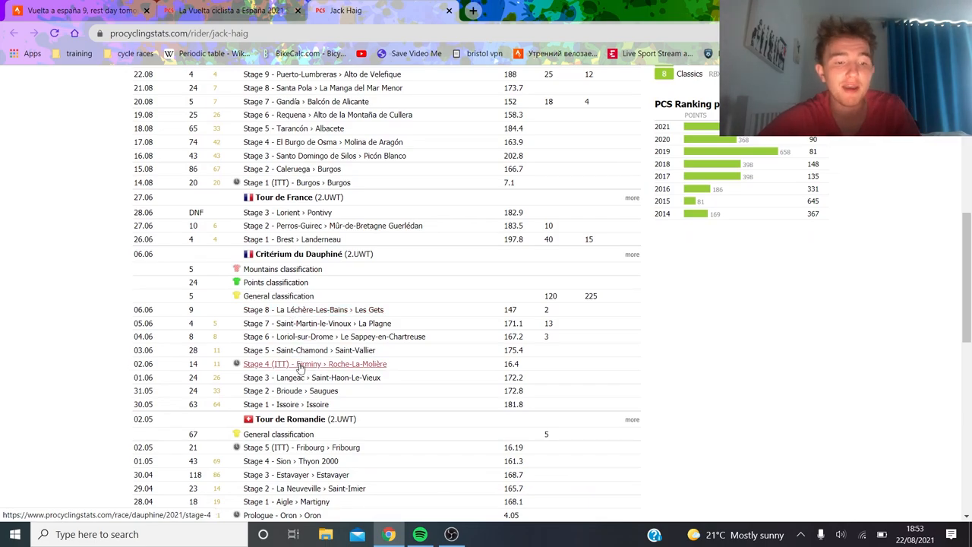
- Check Haig's Dauphiné stage 4 individual time-trial result and scroll back through the page
click(313, 363)
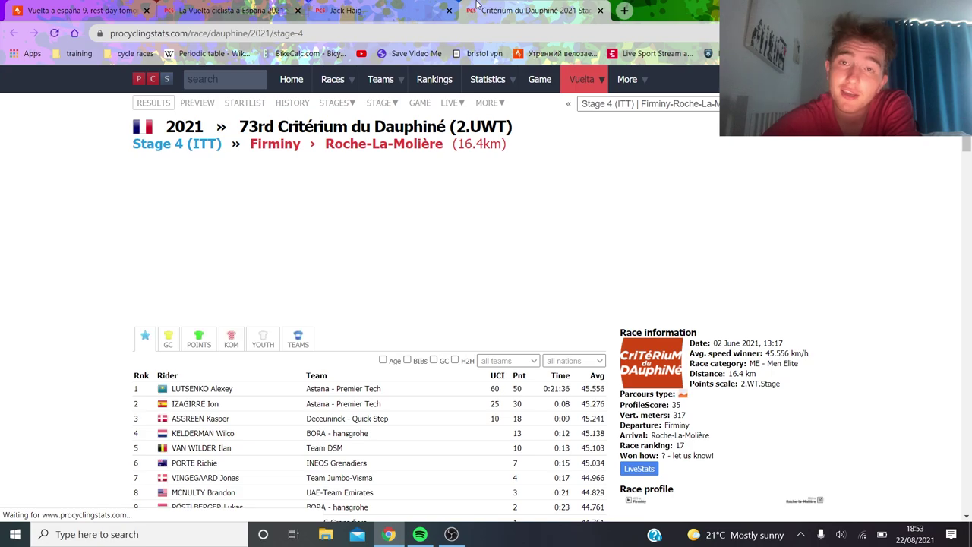
scroll(down, 3)
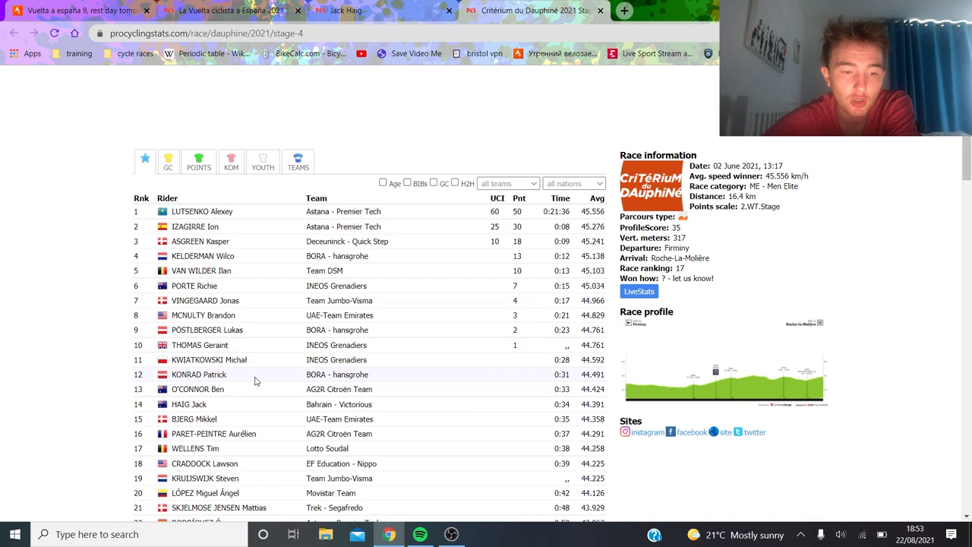
mouse_move(231, 408)
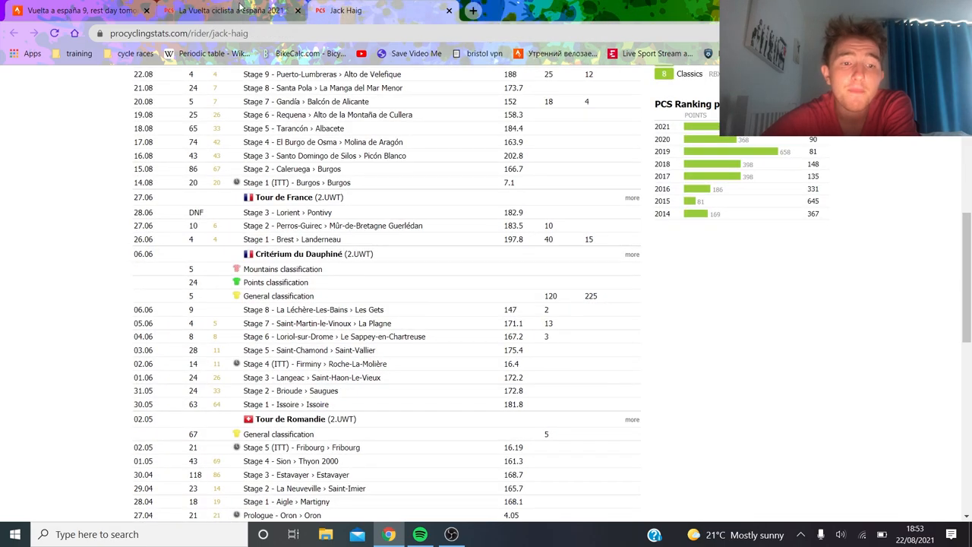
scroll(up, 3)
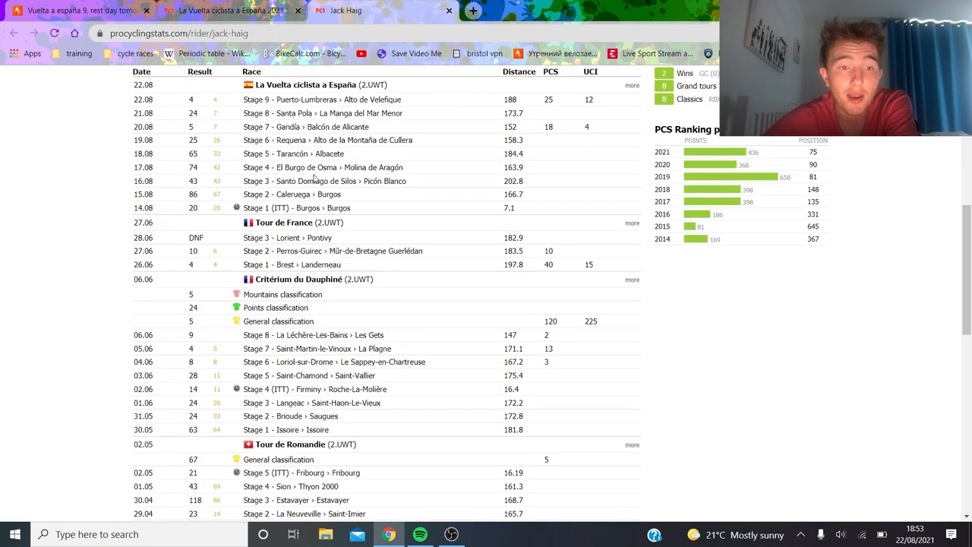
scroll(up, 3)
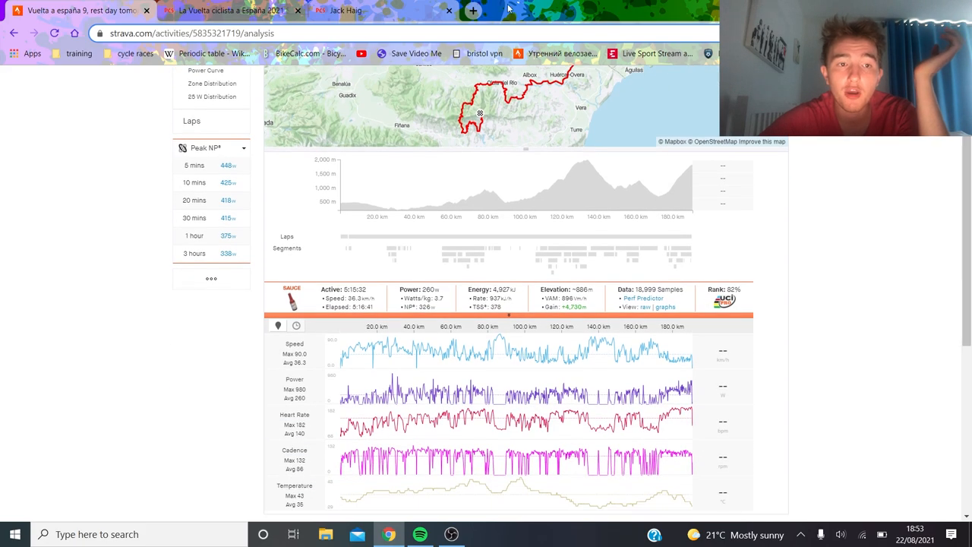
- Return to Vuelta 2021 stage 9 and show the GC after the stage, led by Roglič with Haig fourth
click(227, 11)
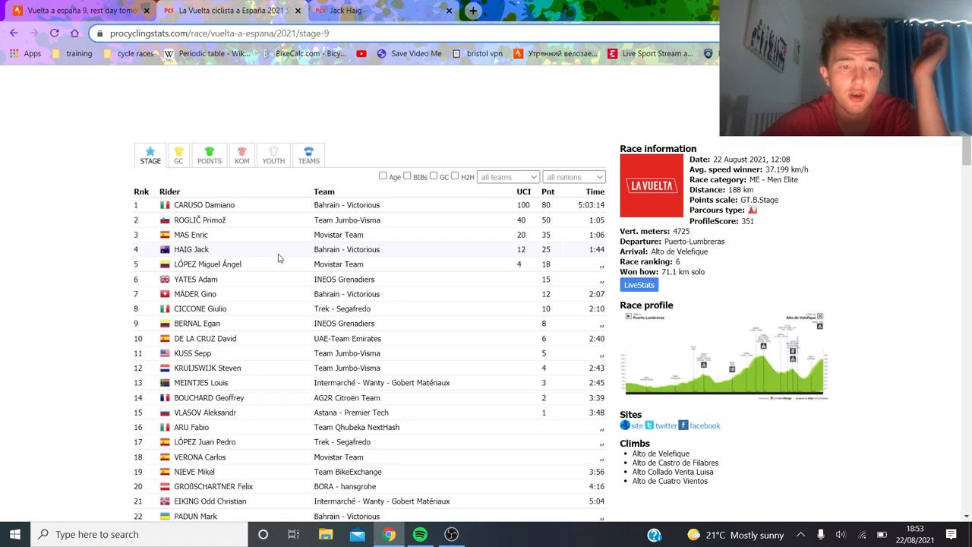
click(179, 155)
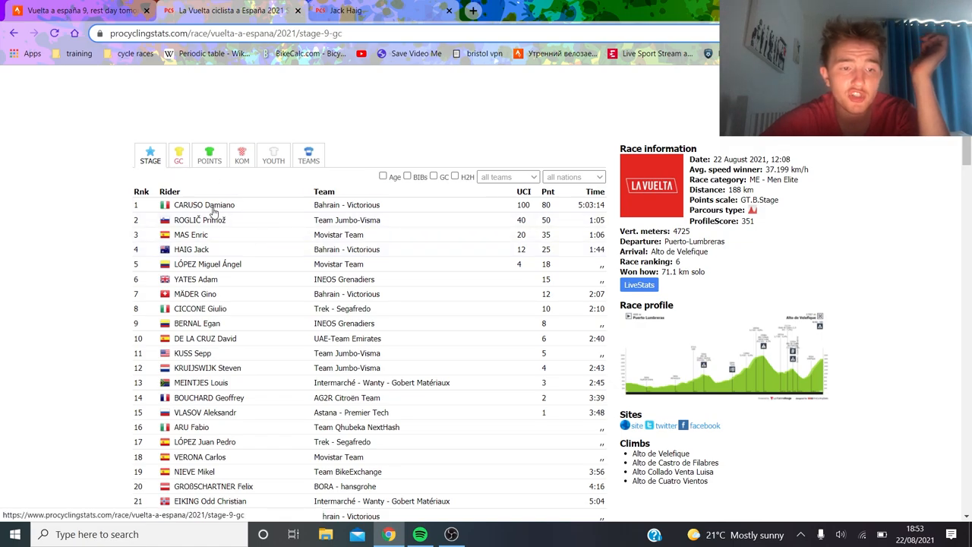
click(180, 155)
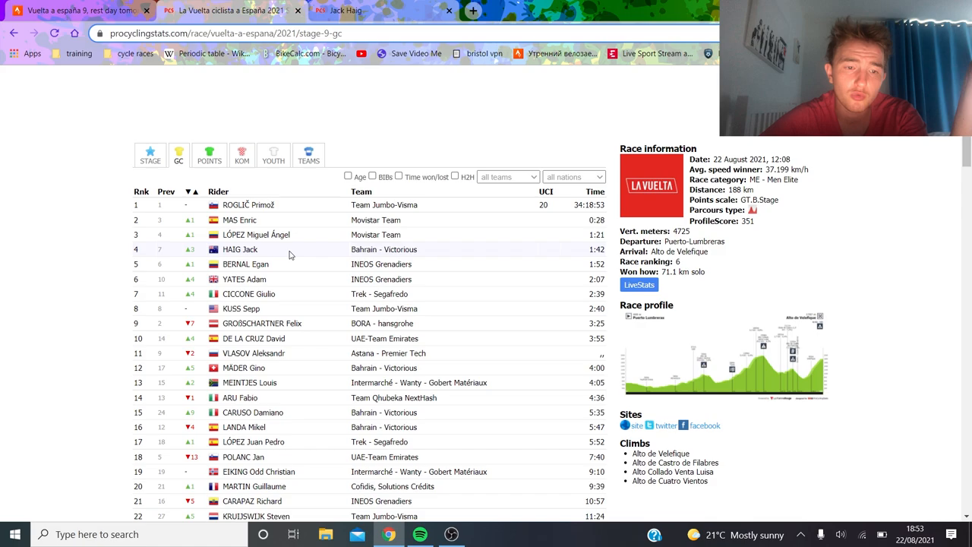
mouse_move(289, 264)
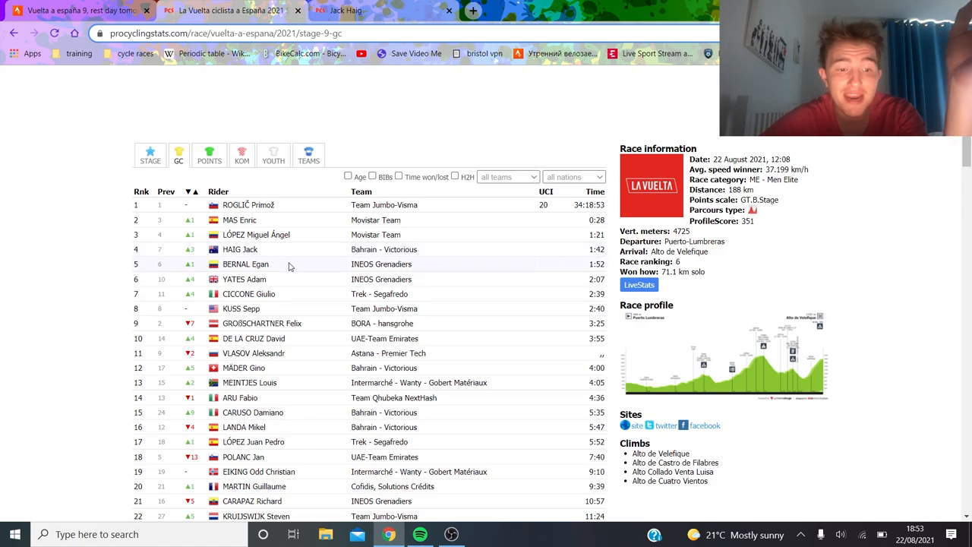
mouse_move(271, 353)
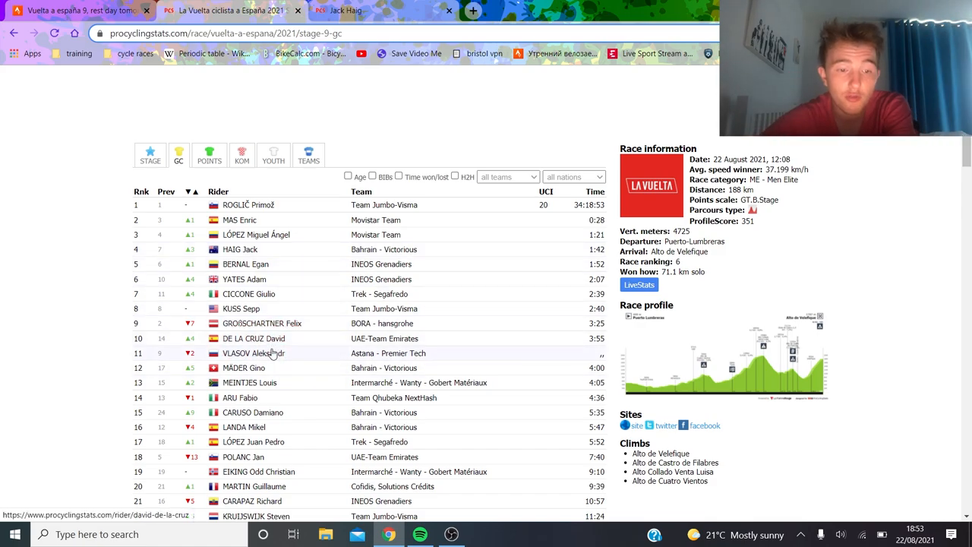
mouse_move(298, 436)
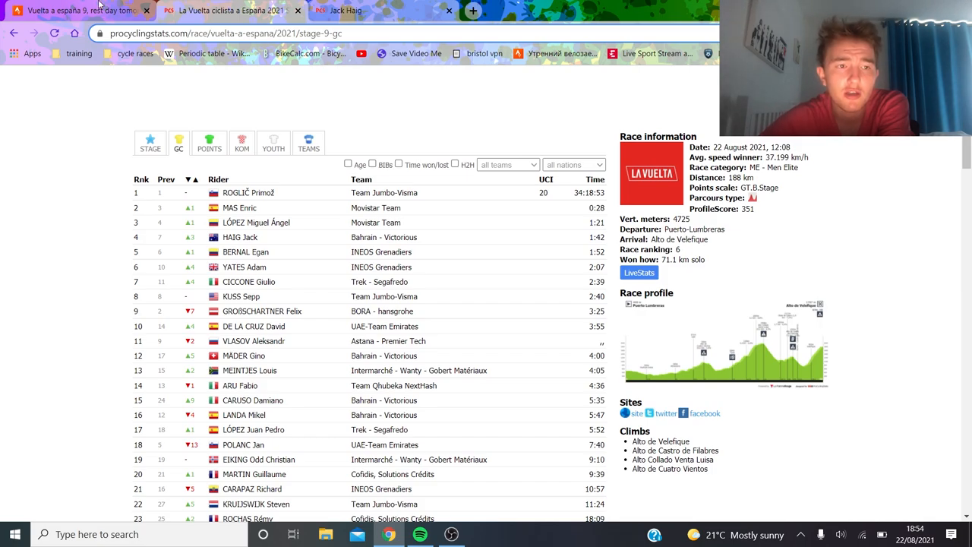
mouse_move(79, 9)
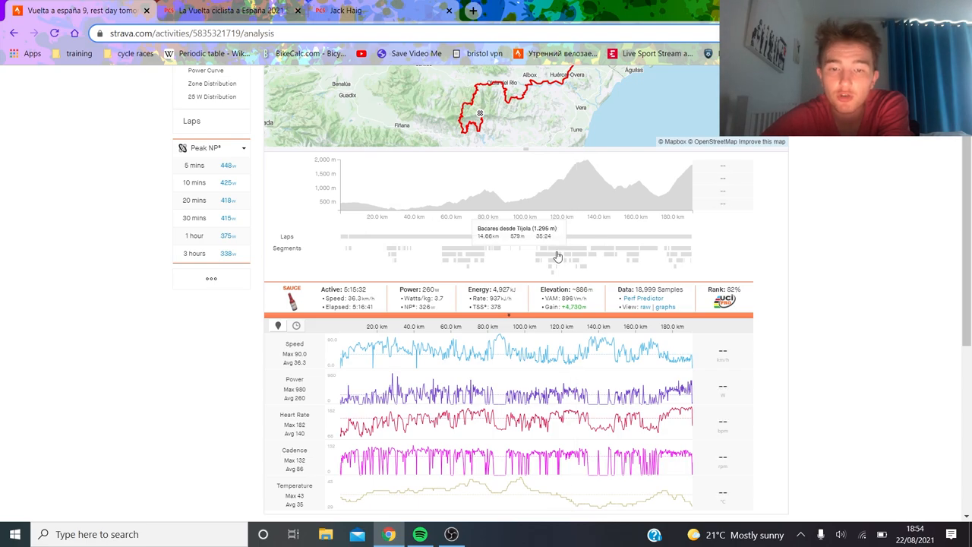
- Zoom the analysis charts to a 7.6 km stretch around 122–128 km, about 374 W average
click(565, 247)
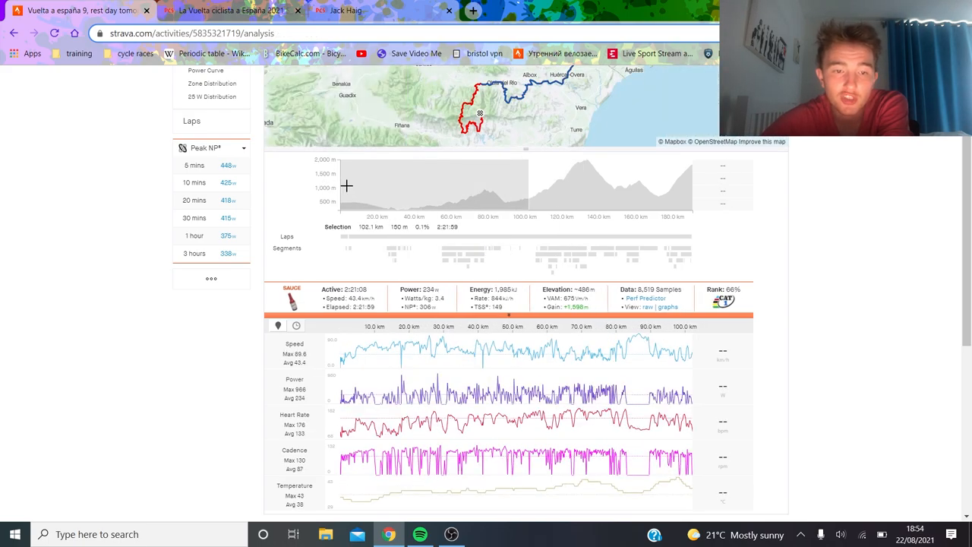
drag(346, 185, 376, 185)
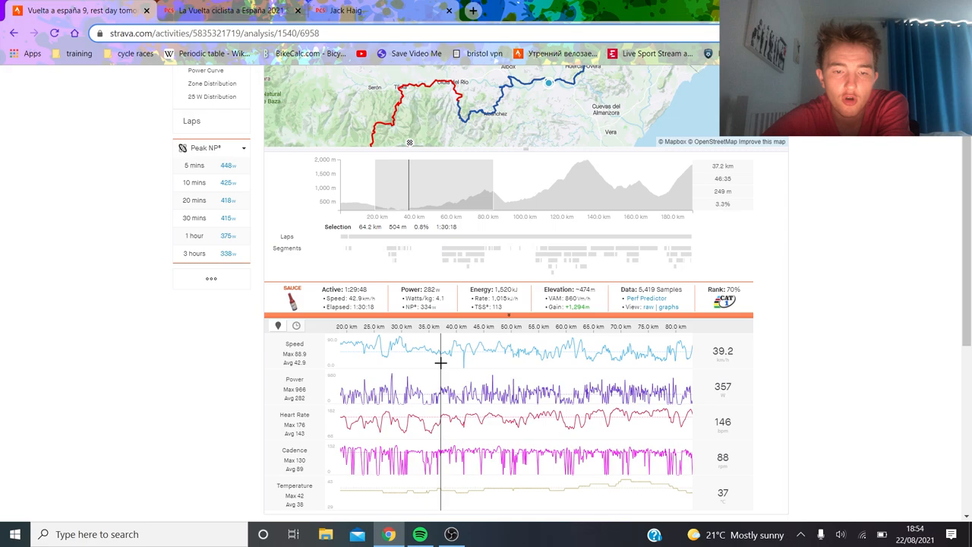
mouse_move(565, 327)
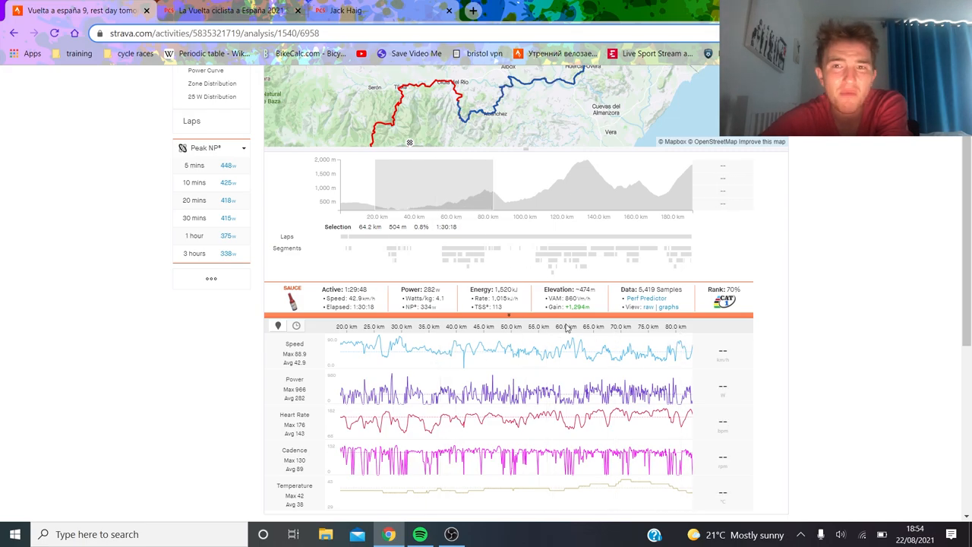
mouse_move(571, 255)
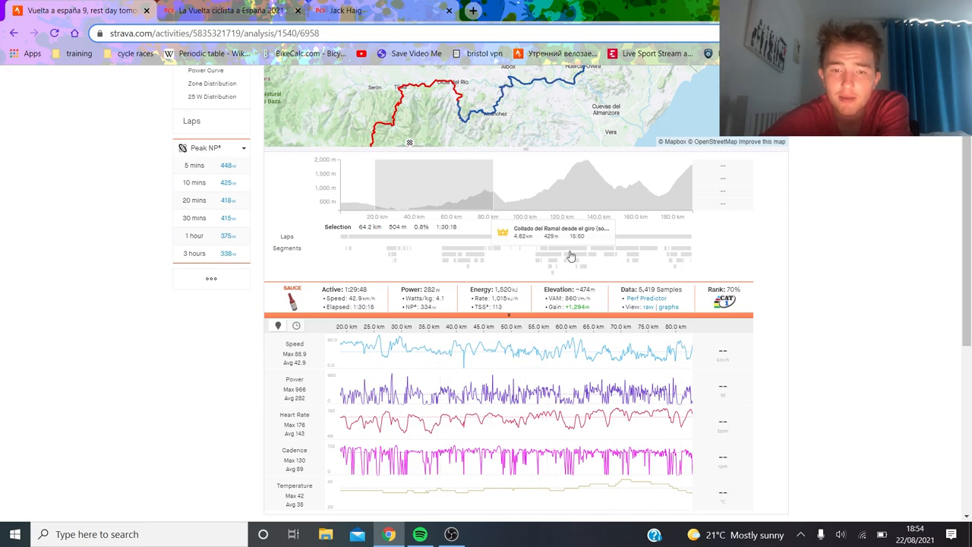
click(568, 249)
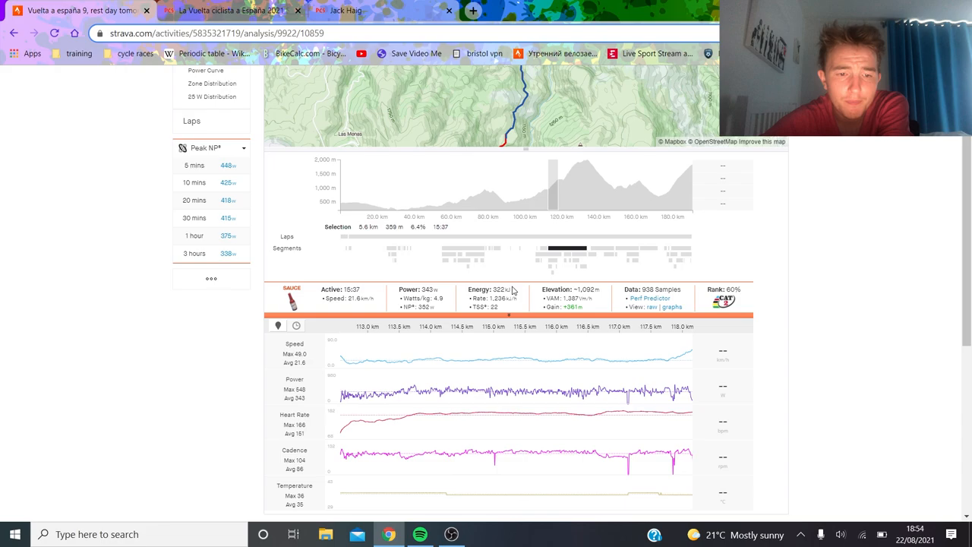
mouse_move(562, 250)
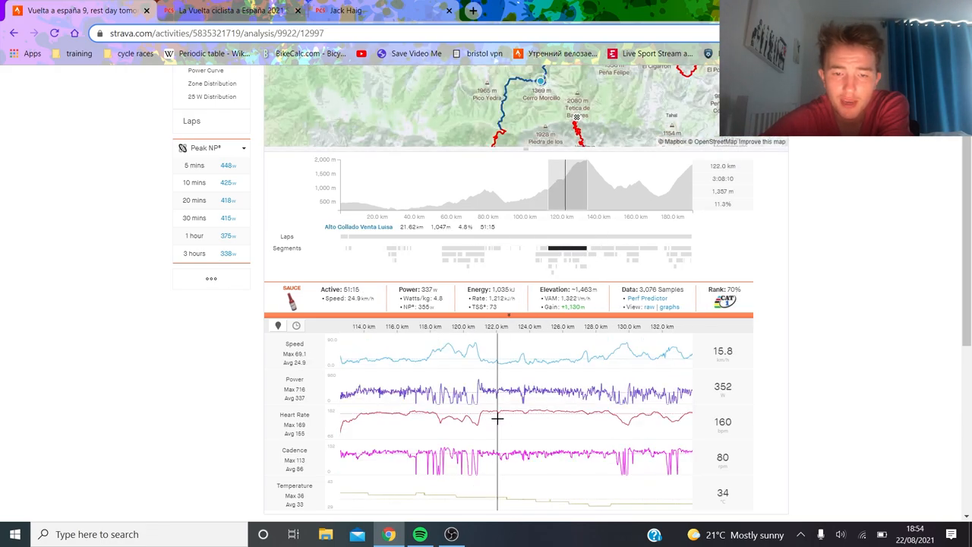
drag(555, 186, 578, 185)
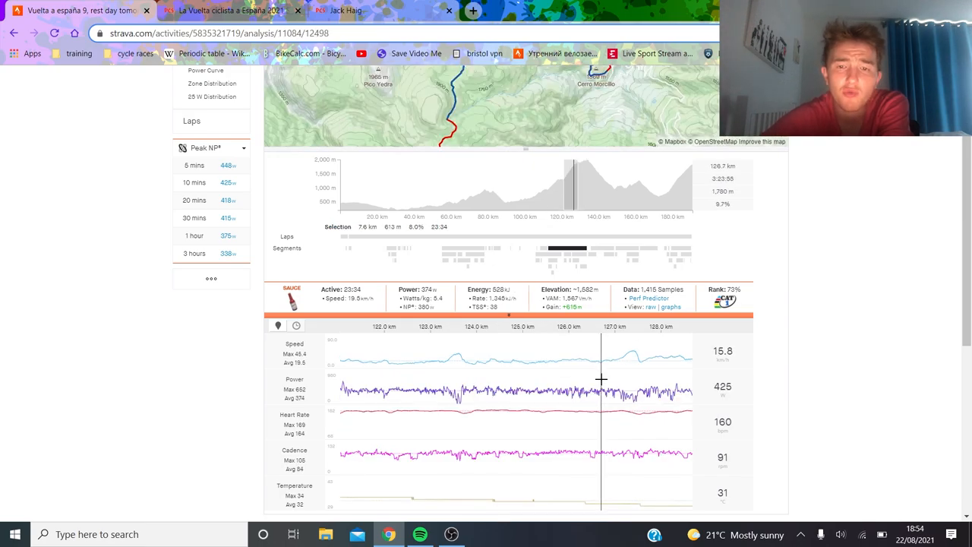
mouse_move(635, 250)
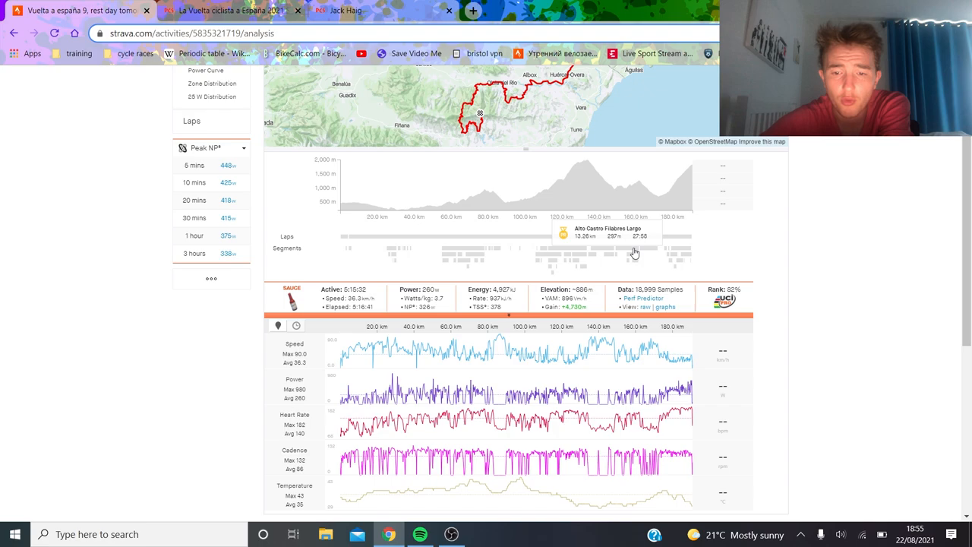
mouse_move(681, 252)
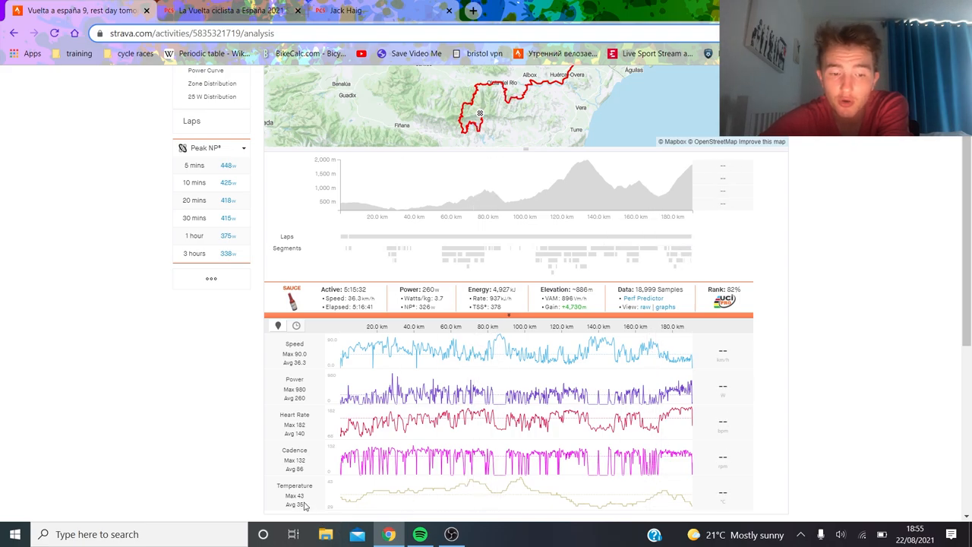
mouse_move(668, 386)
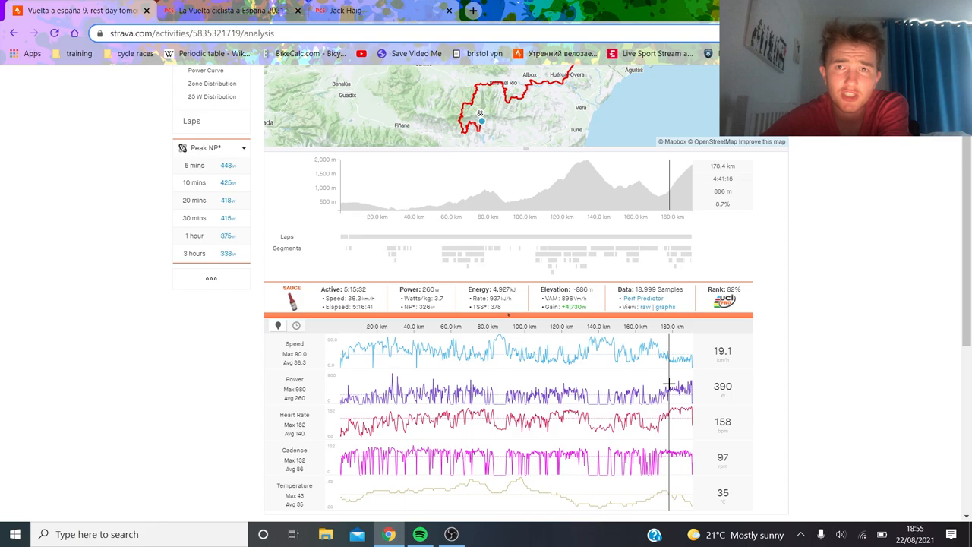
mouse_move(680, 249)
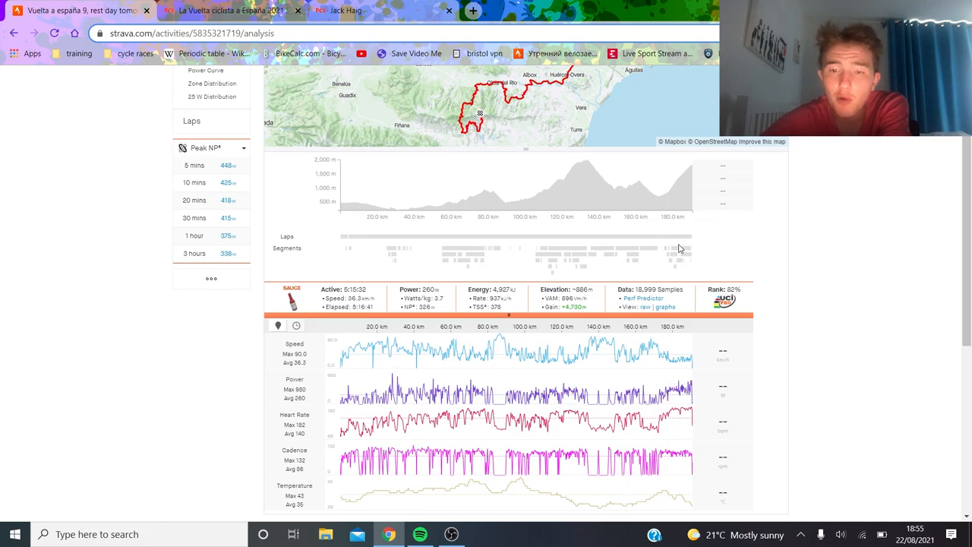
mouse_move(649, 185)
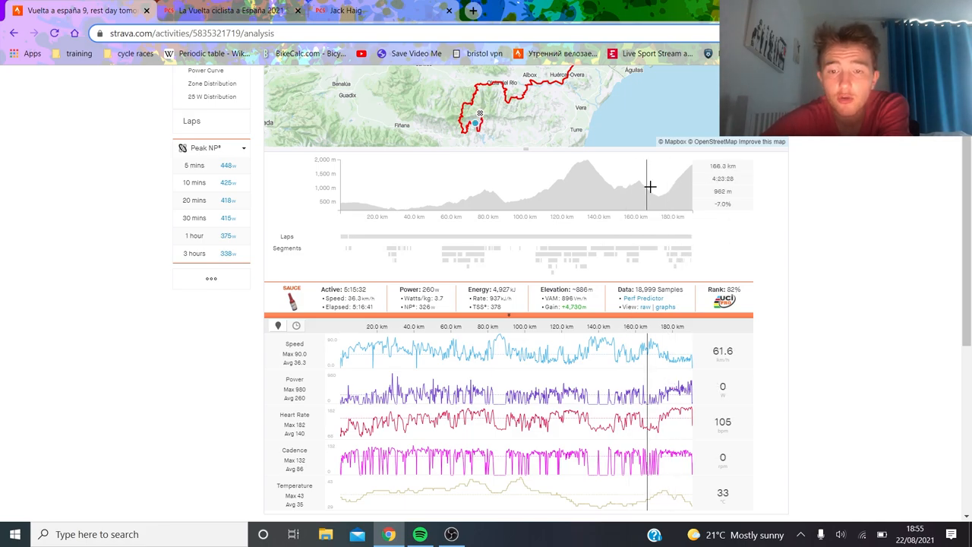
- Select a 169.7 km range of the ride, about 4:22 averaging roughly 248 W
drag(650, 188, 355, 182)
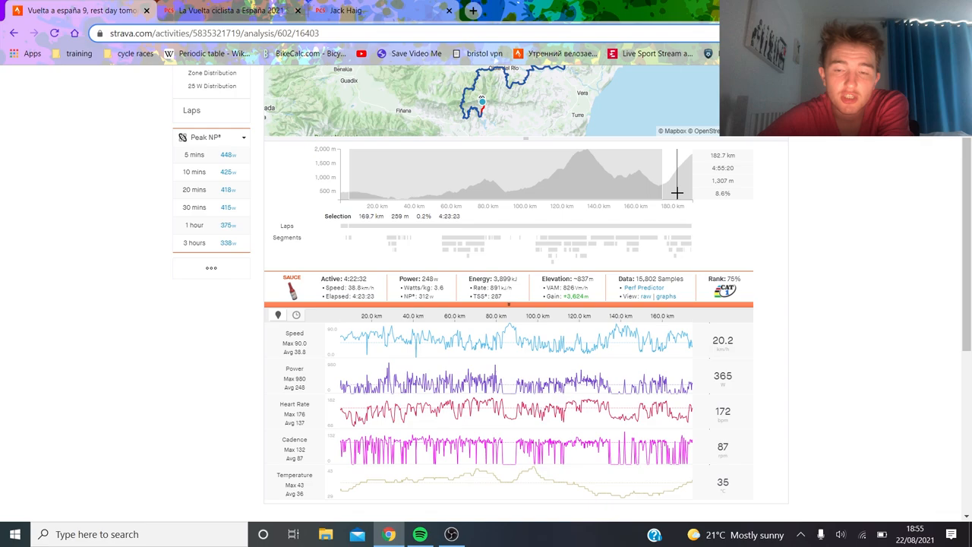
- Load the Velefique climb segment, about 31 minutes averaging roughly 406 W
click(675, 240)
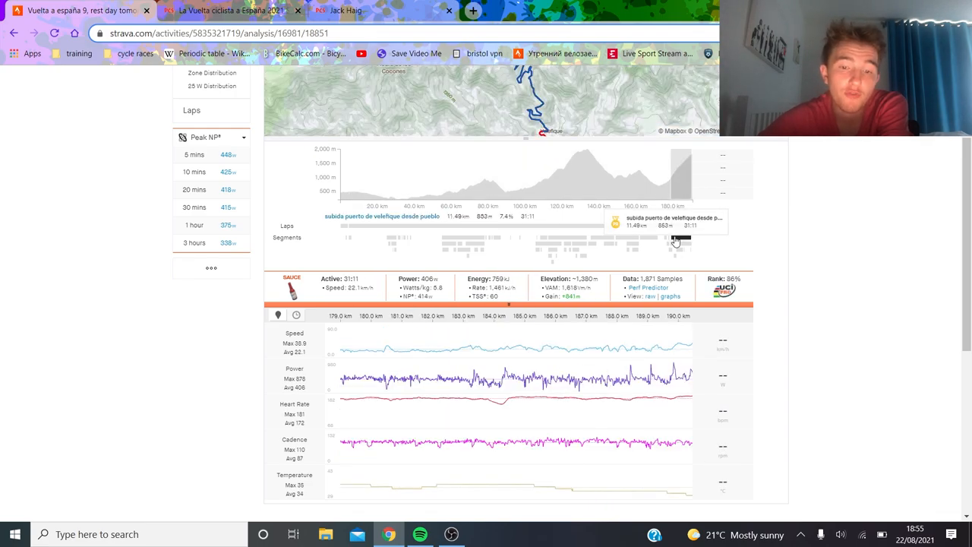
mouse_move(613, 434)
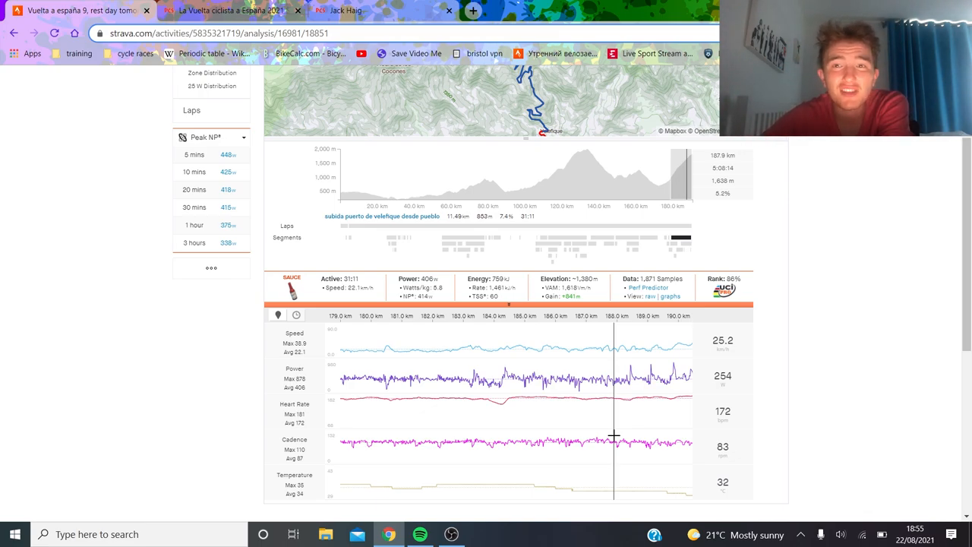
mouse_move(501, 453)
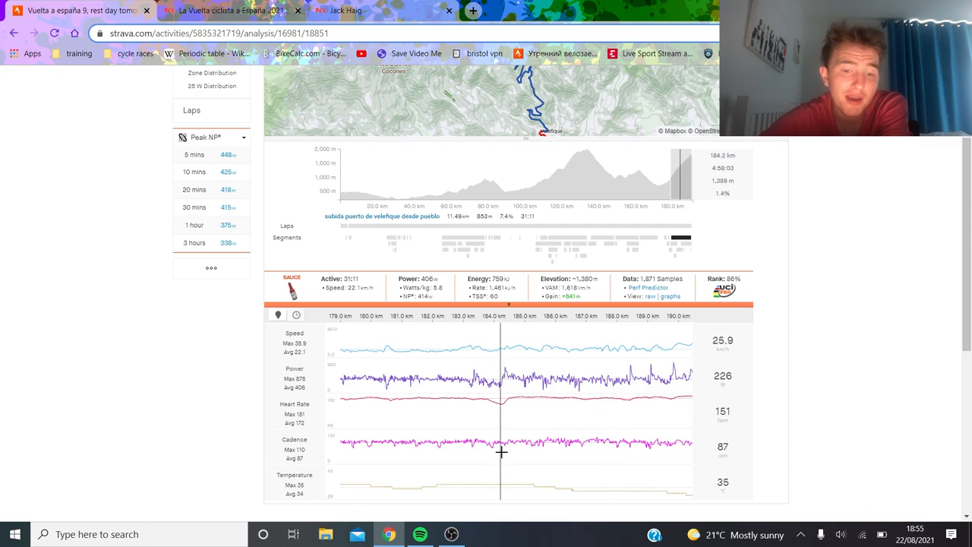
mouse_move(492, 448)
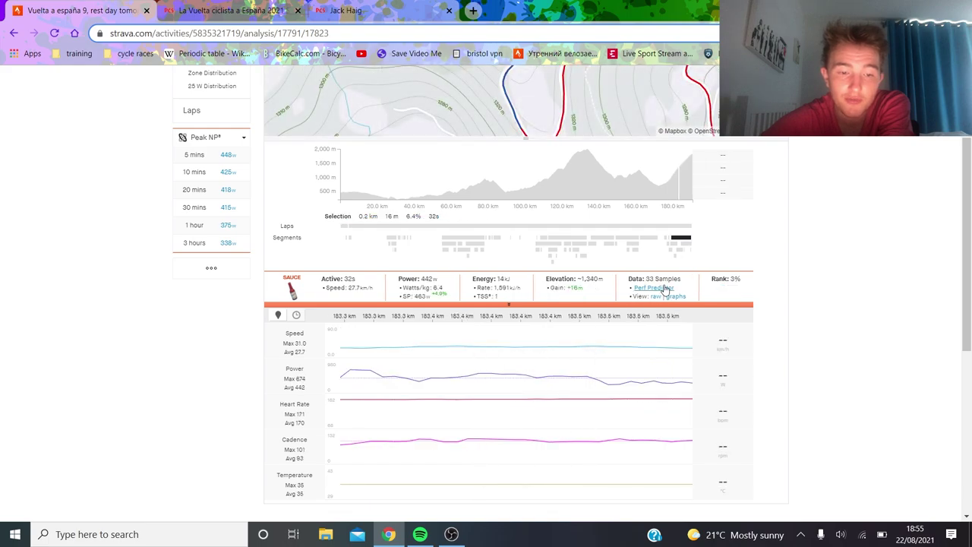
mouse_move(683, 242)
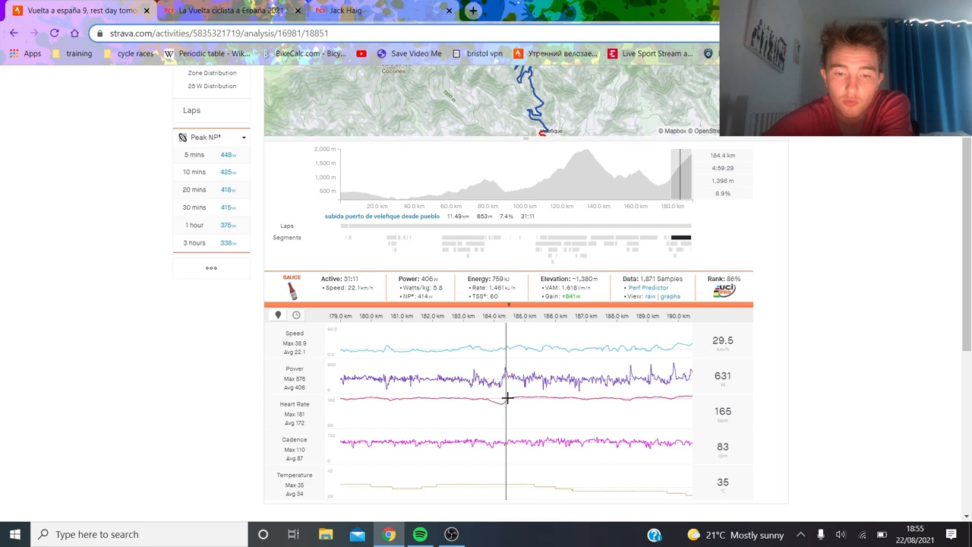
mouse_move(499, 419)
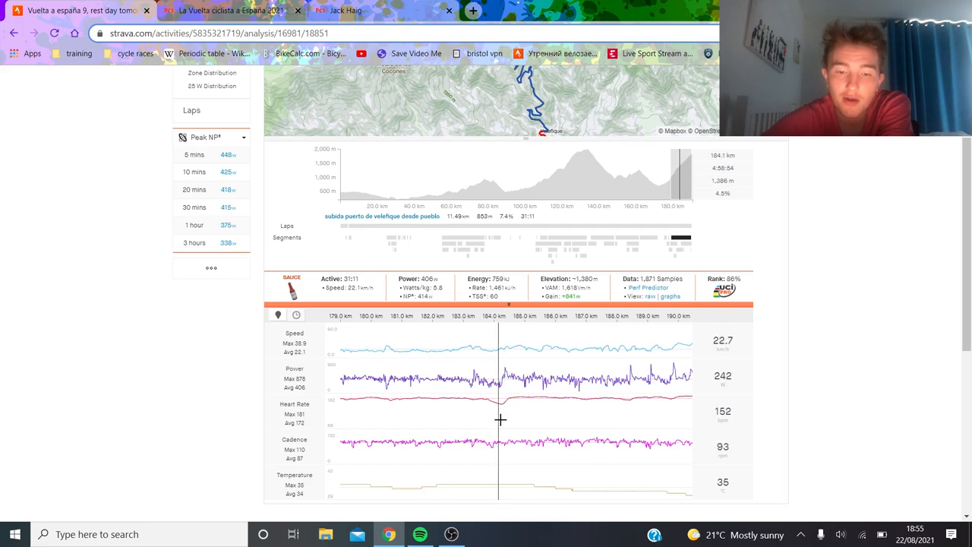
mouse_move(504, 419)
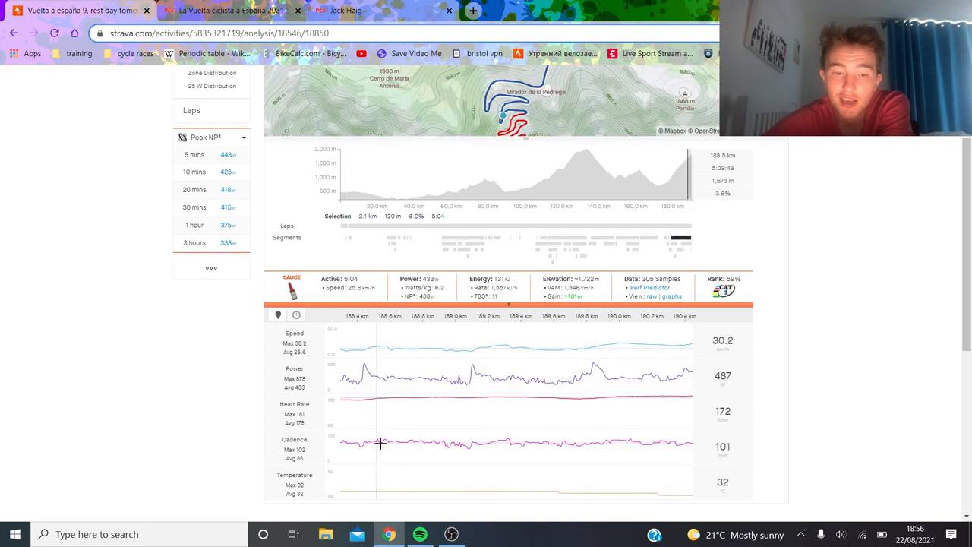
mouse_move(542, 395)
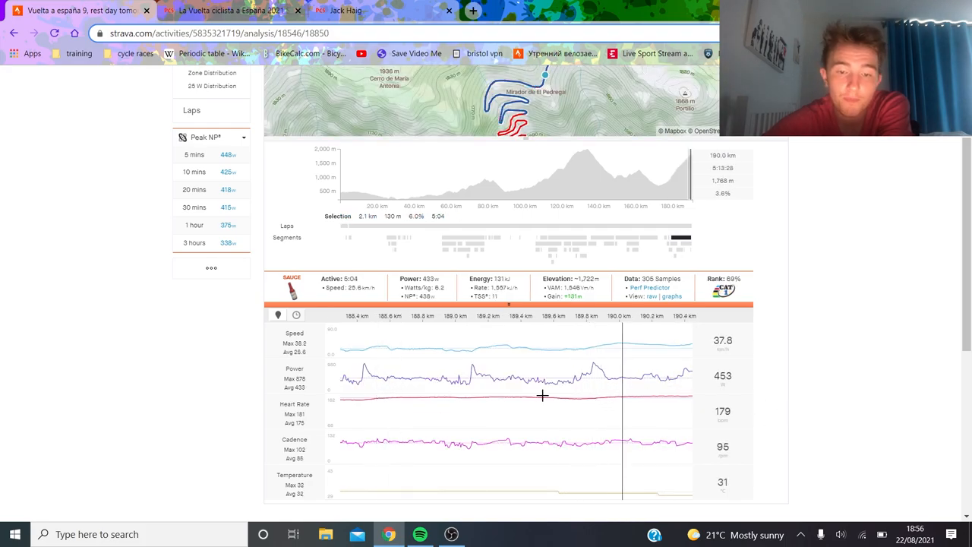
mouse_move(472, 391)
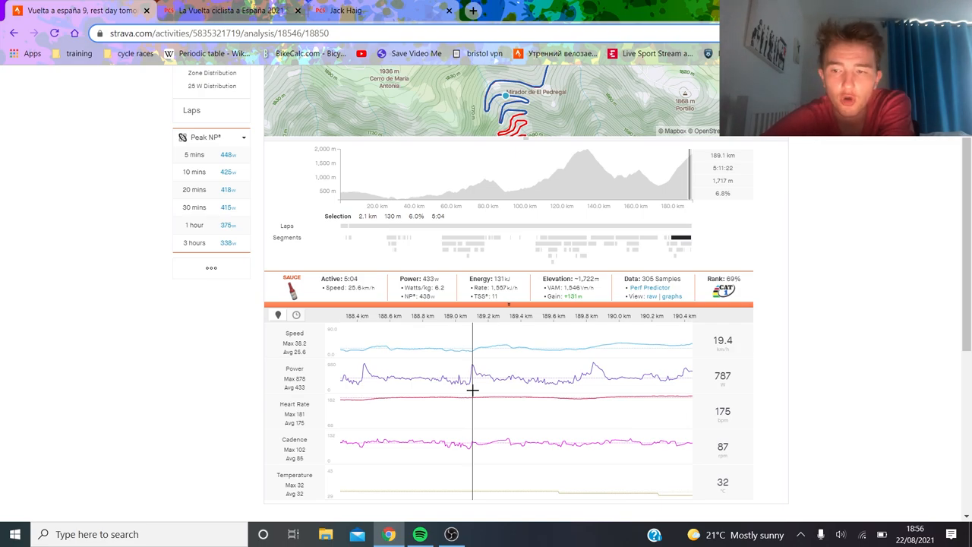
mouse_move(579, 383)
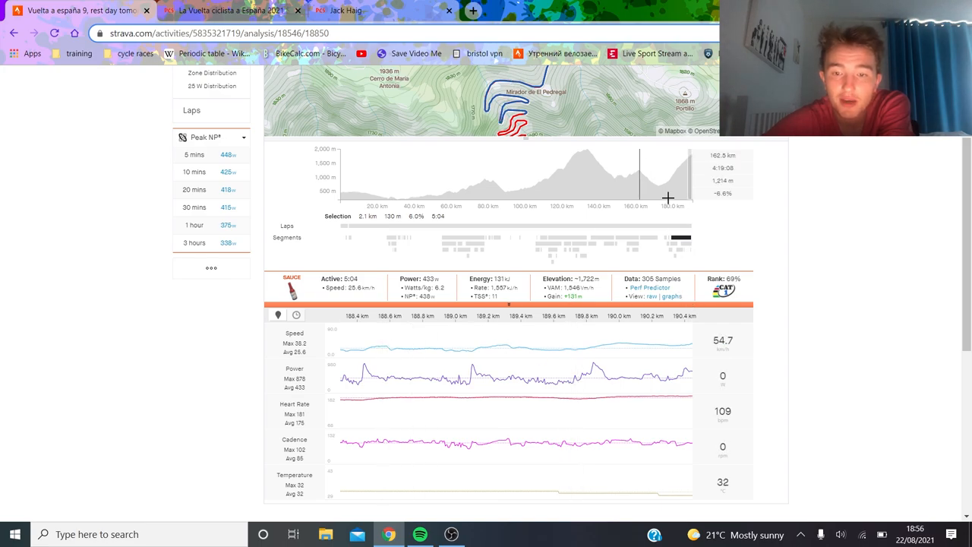
mouse_move(677, 240)
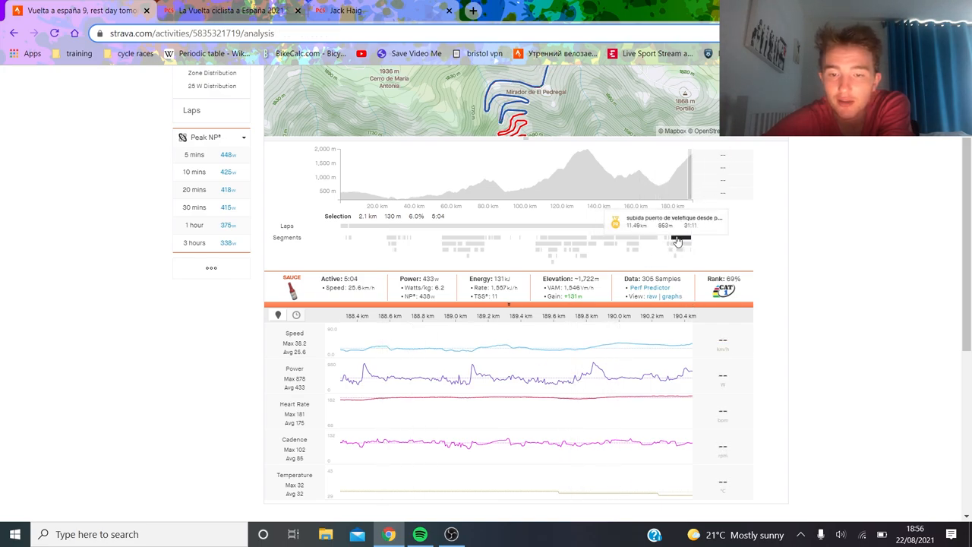
- Zoom into the climb's final stretch, roughly 0.8 km and 1:08 at about 508 W
click(680, 240)
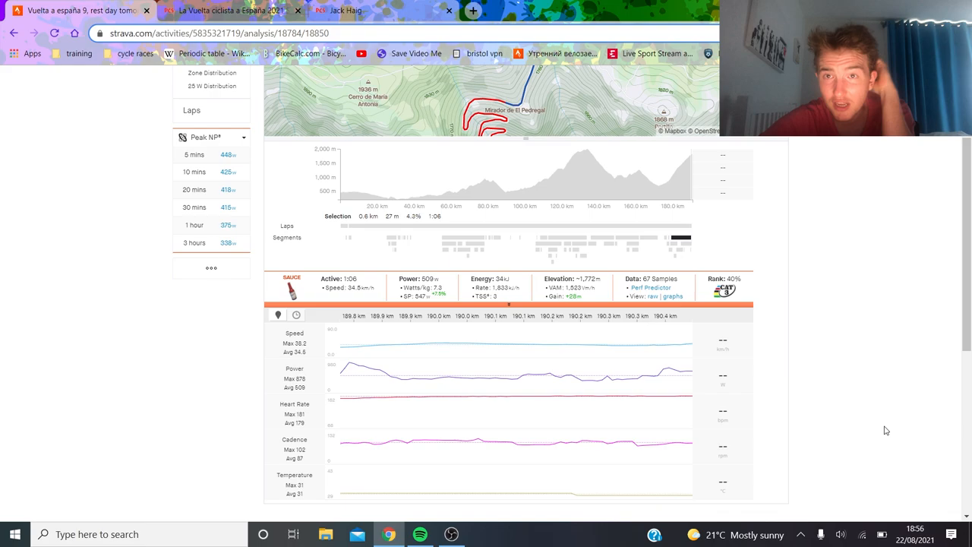
mouse_move(756, 273)
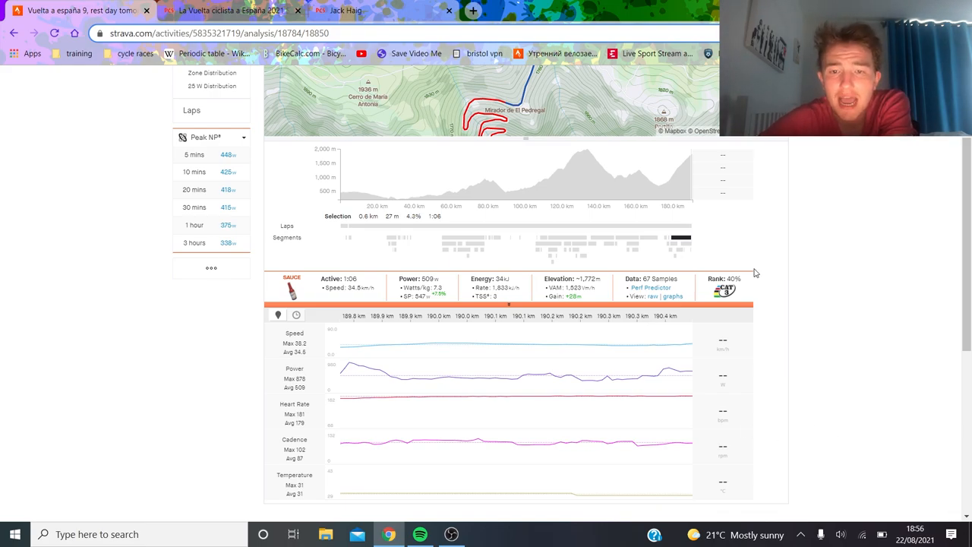
mouse_move(661, 179)
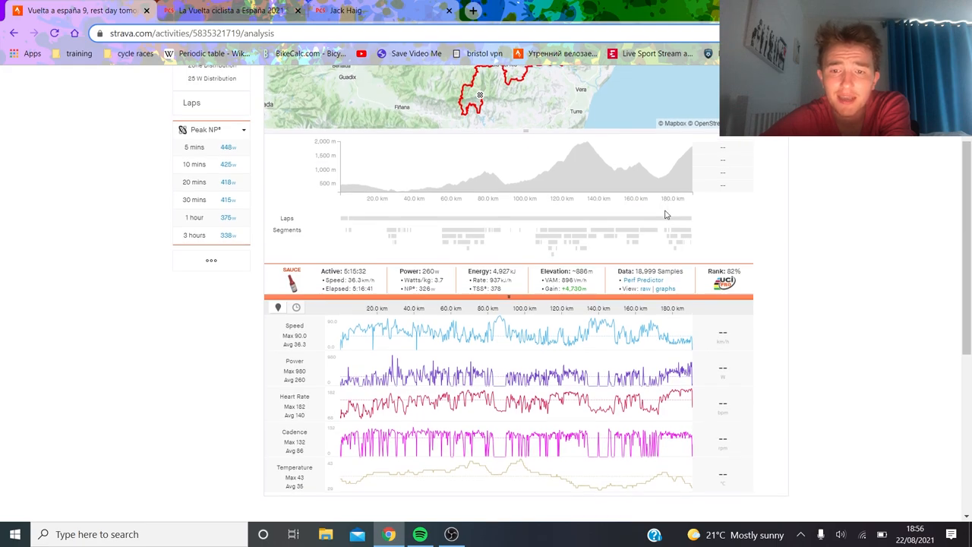
mouse_move(661, 170)
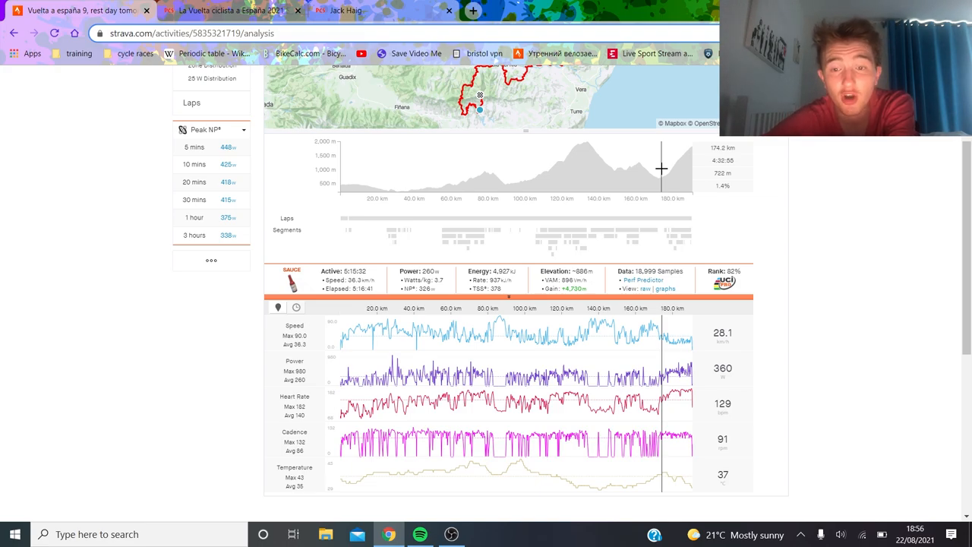
mouse_move(680, 234)
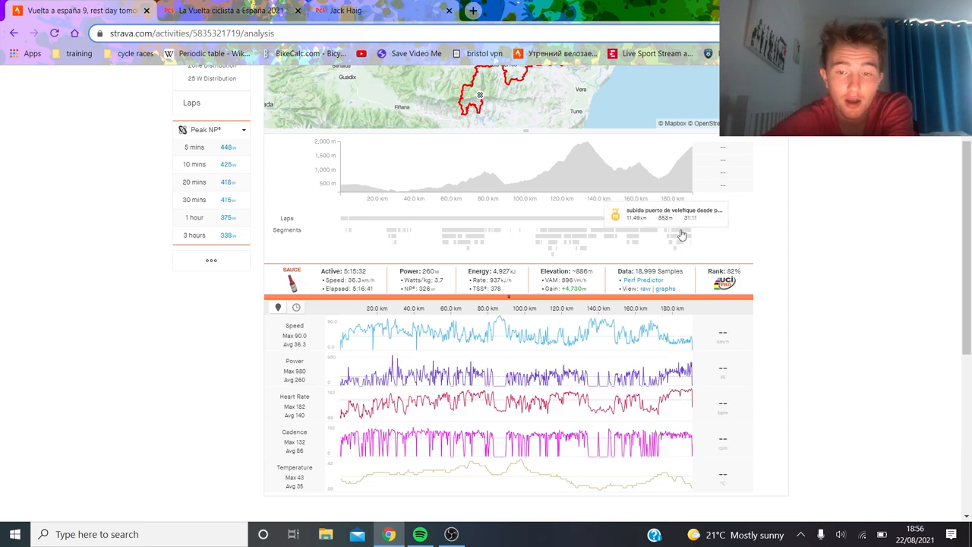
- Go back to the activity overview (190.87 km, 5:15:31) and give the ride kudos
scroll(up, 3)
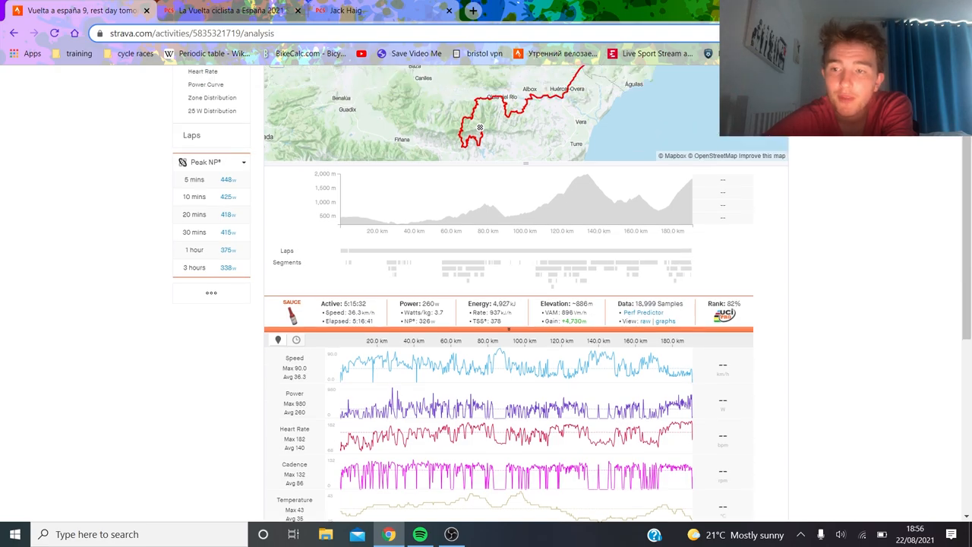
scroll(up, 3)
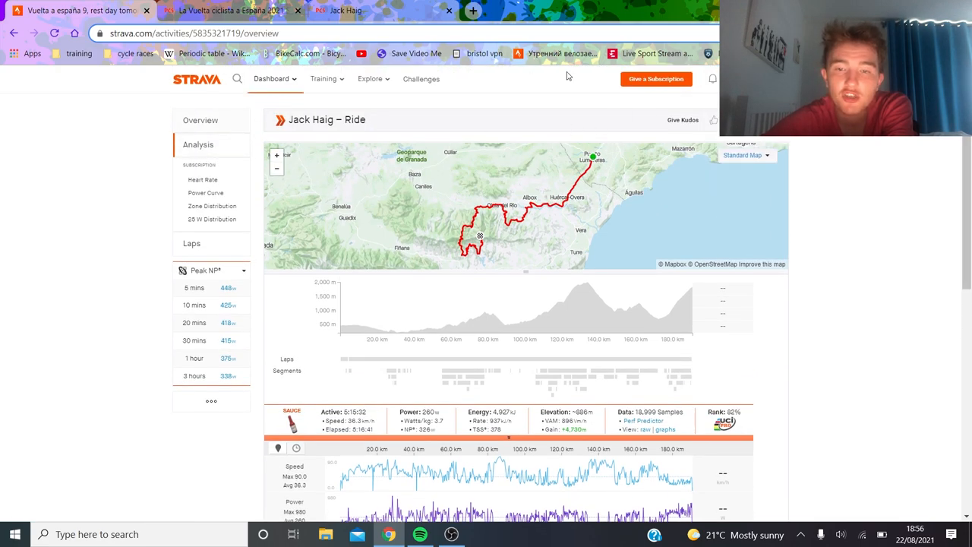
click(200, 120)
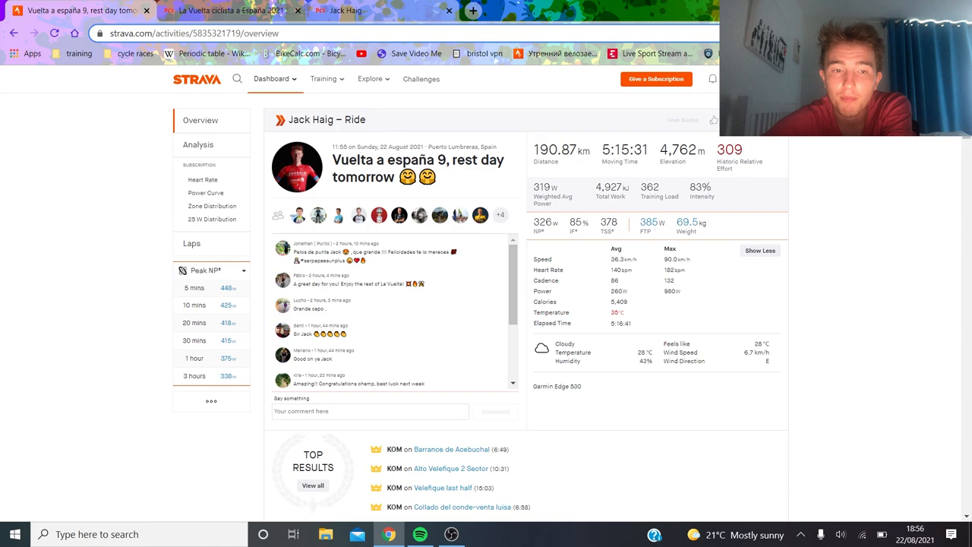
click(714, 120)
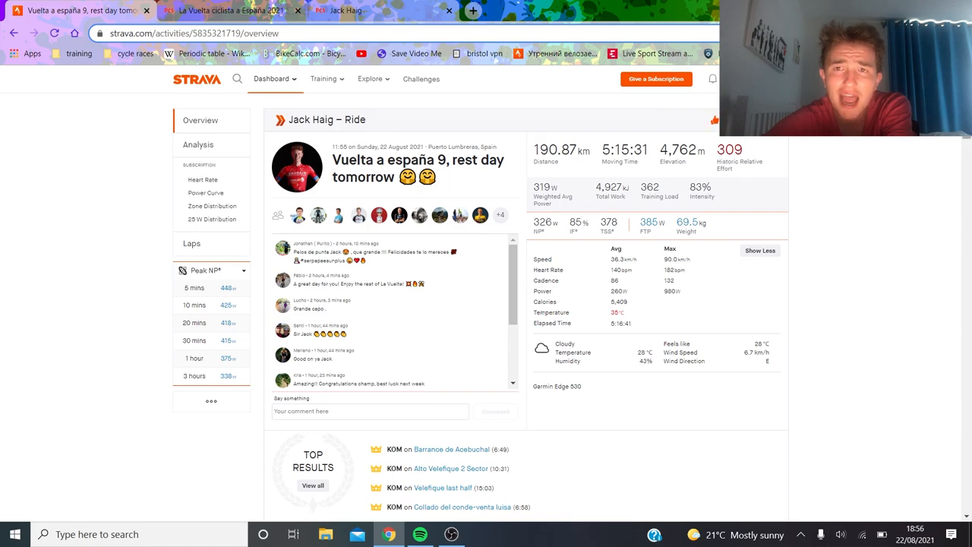